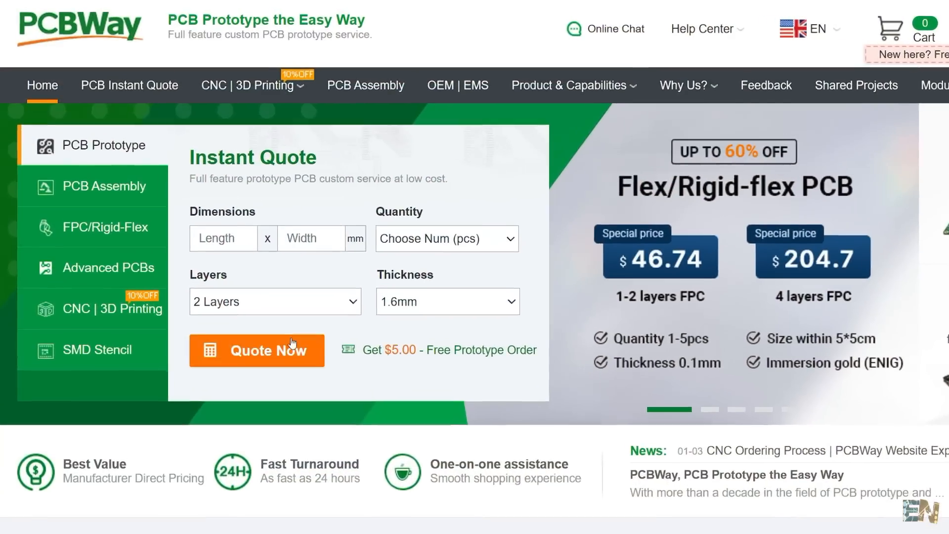
Quote a 5-piece 100 x 100 mm 2-layer green FR-4 board and save it to the cart.
click(256, 350)
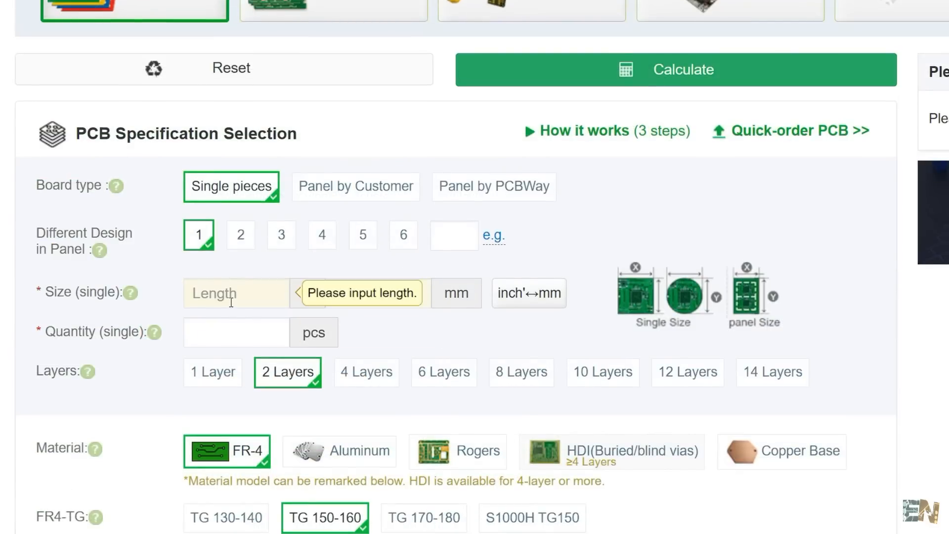
text(100)
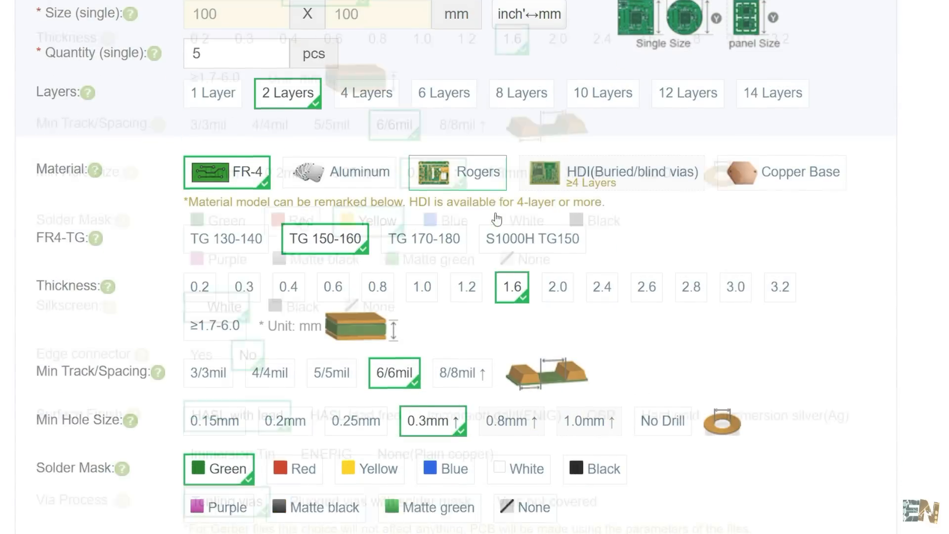
scroll(down, 3)
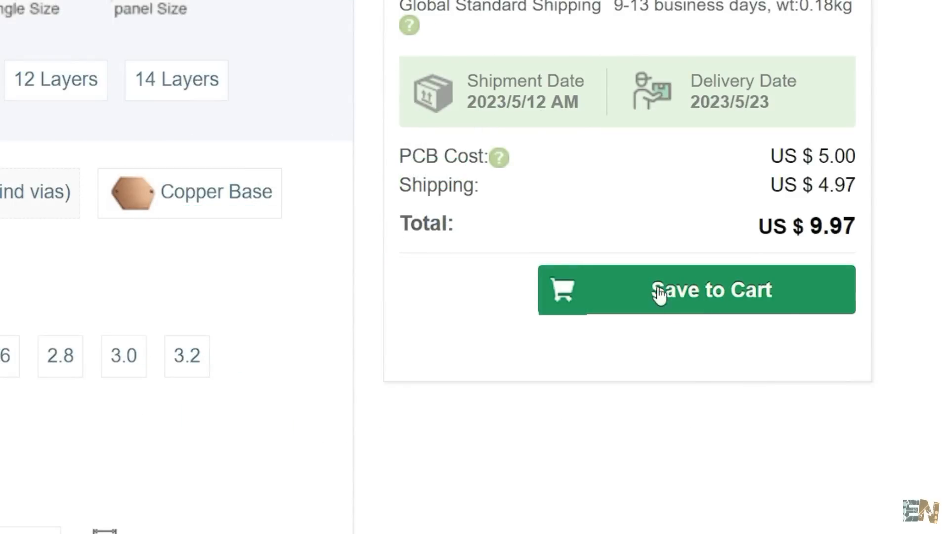
click(695, 289)
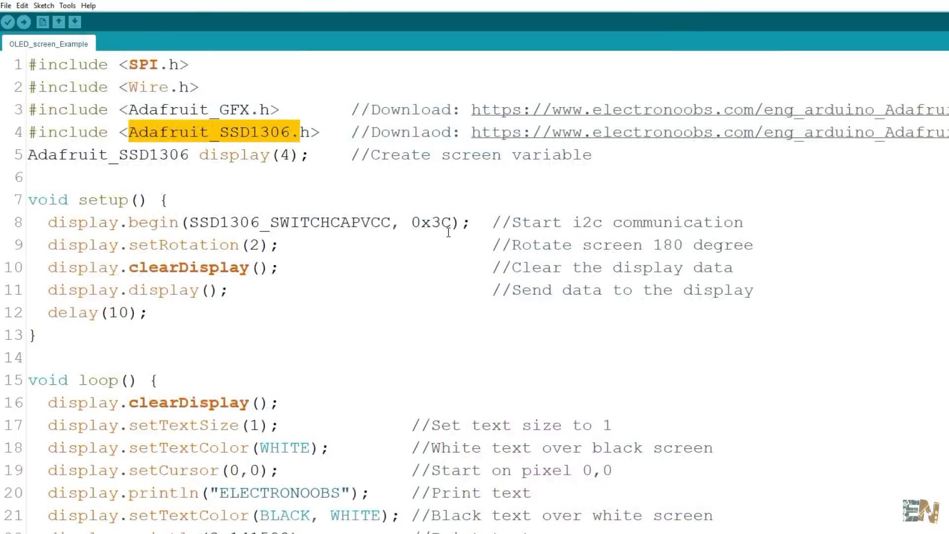
Select Arduino Nano as the target board for the OLED_screen_Example sketch.
scroll(down, 3)
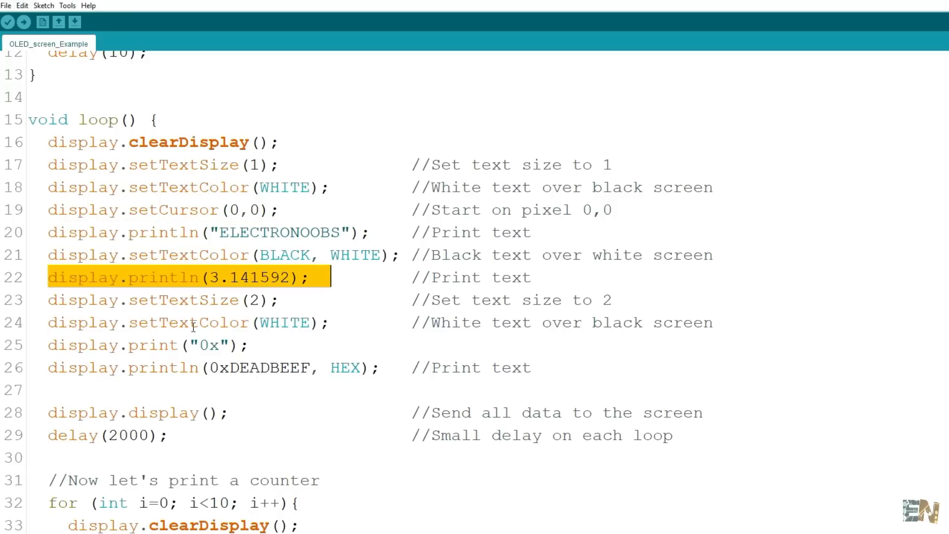
click(67, 6)
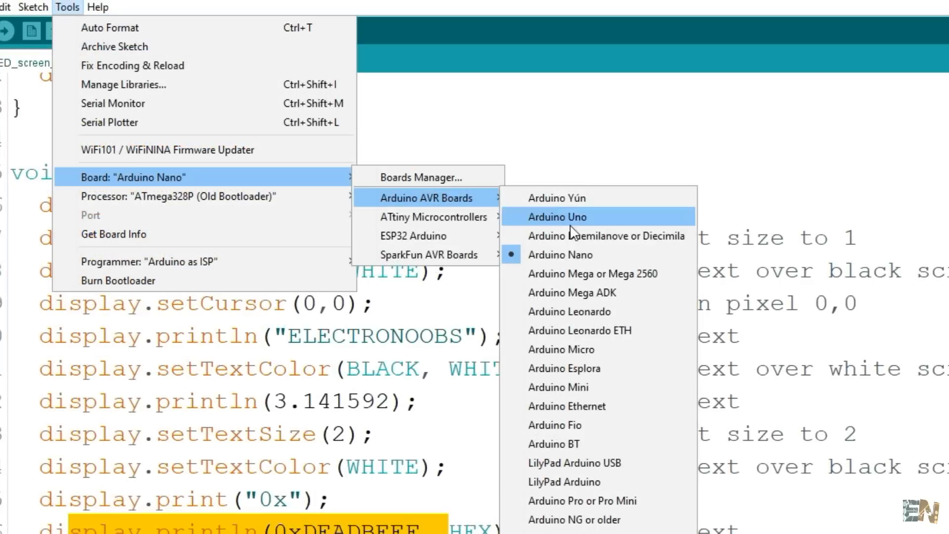
mouse_move(585, 254)
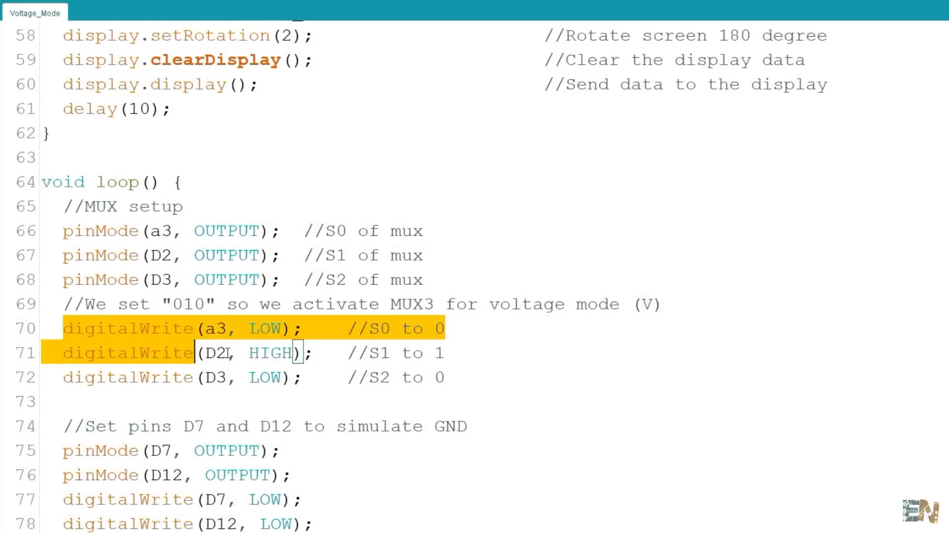
double_click(270, 352)
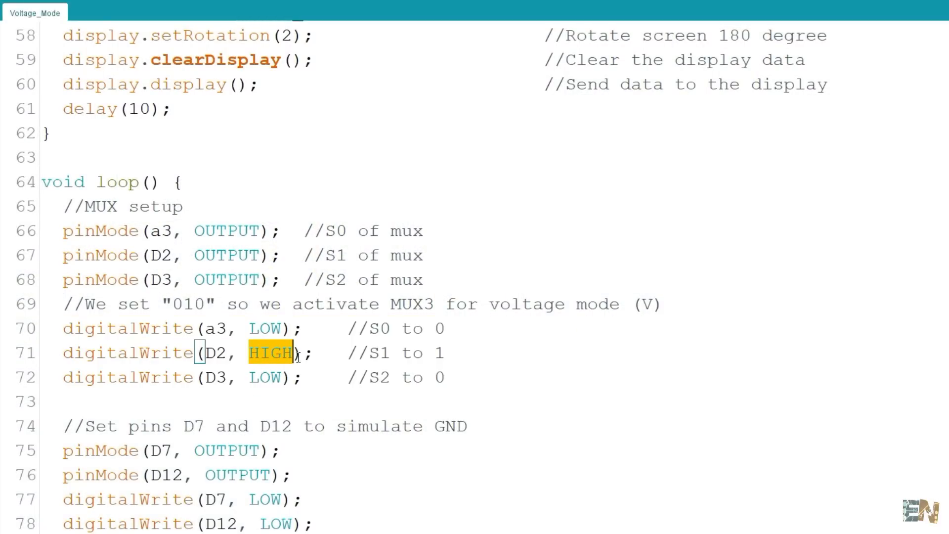
mouse_move(437, 301)
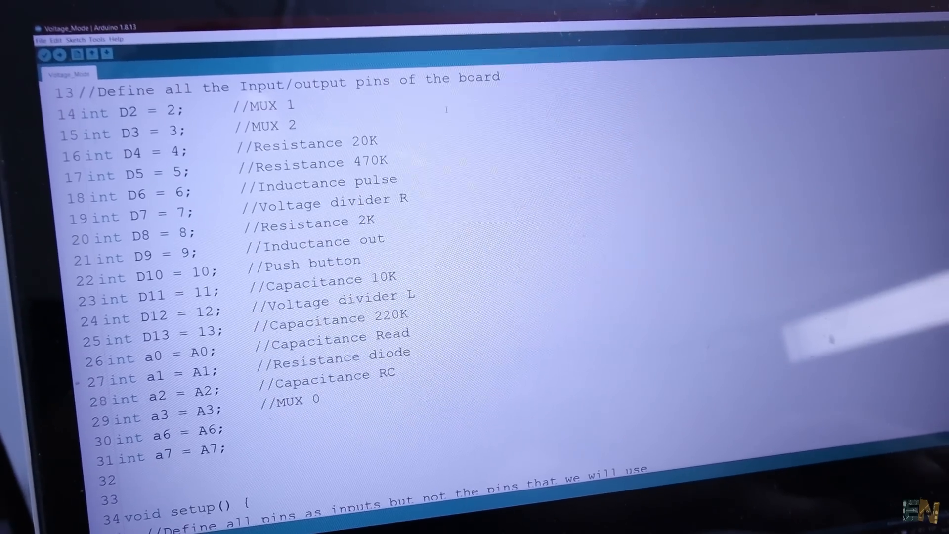
scroll(down, 3)
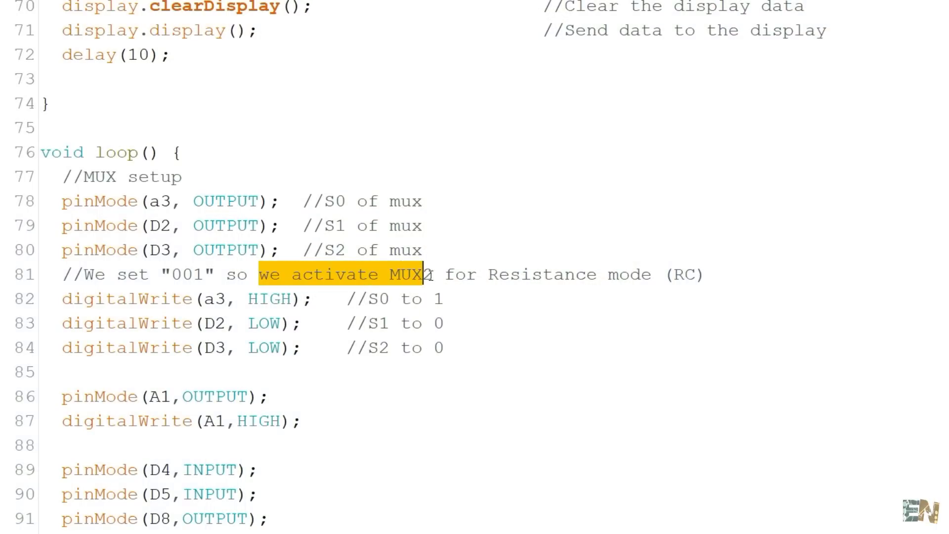
scroll(down, 3)
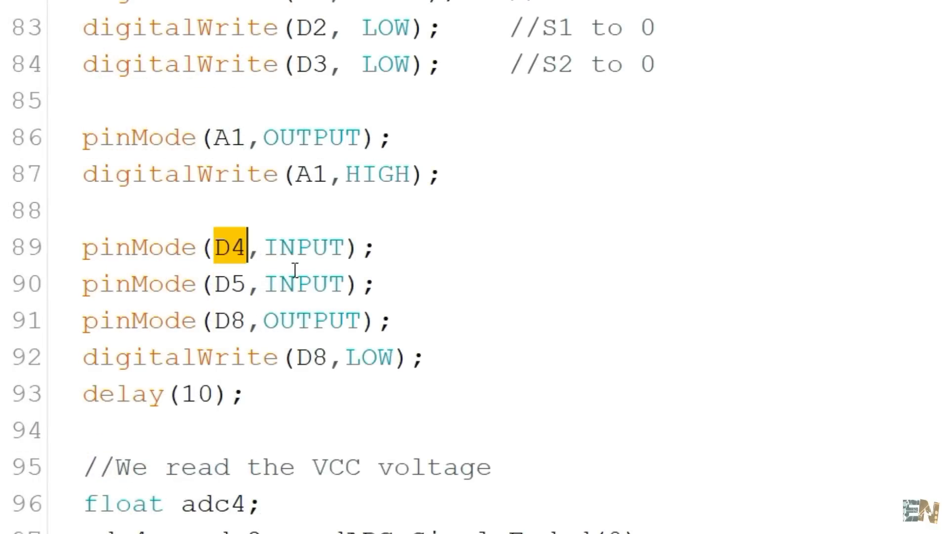
mouse_move(225, 319)
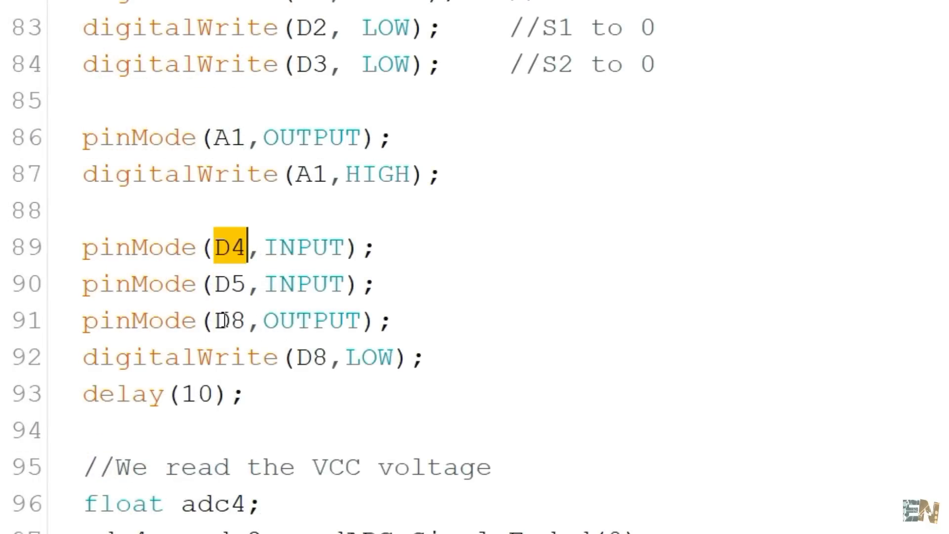
scroll(down, 3)
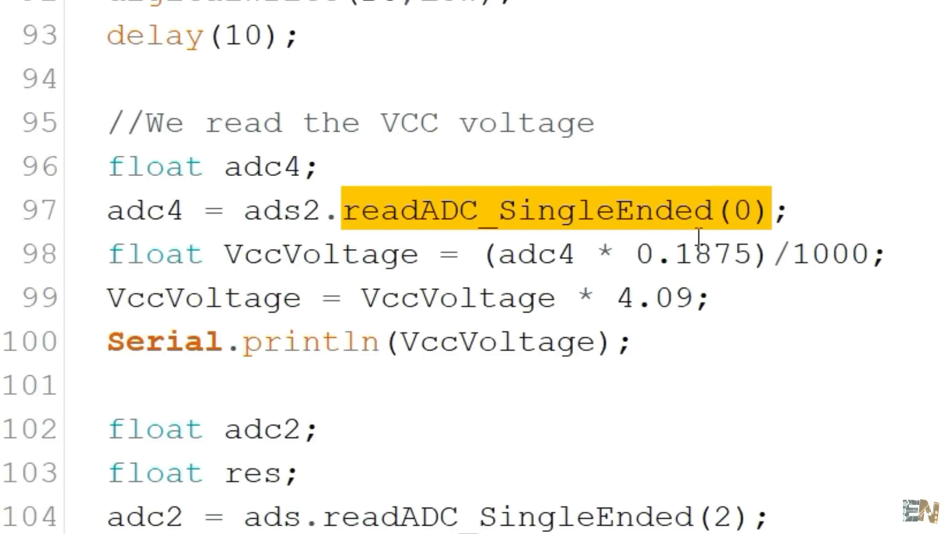
scroll(down, 3)
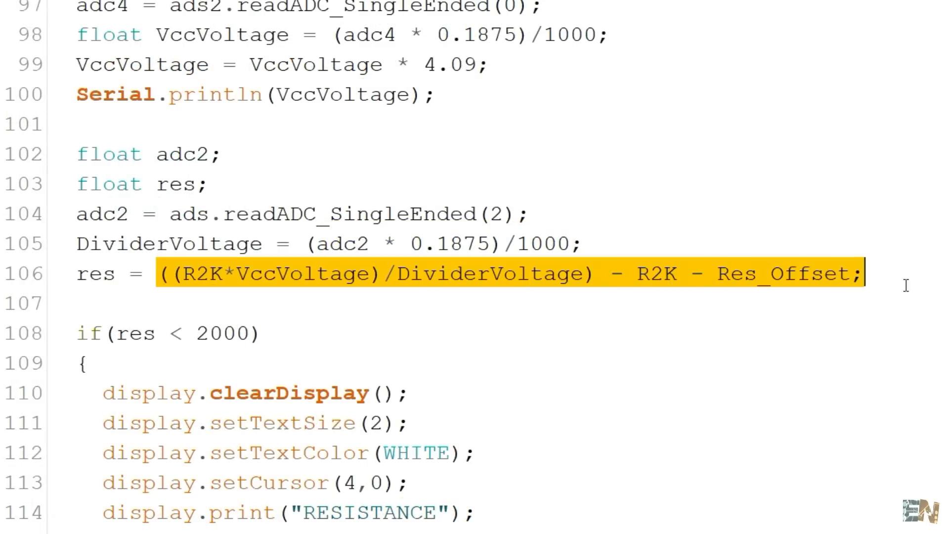
click(424, 273)
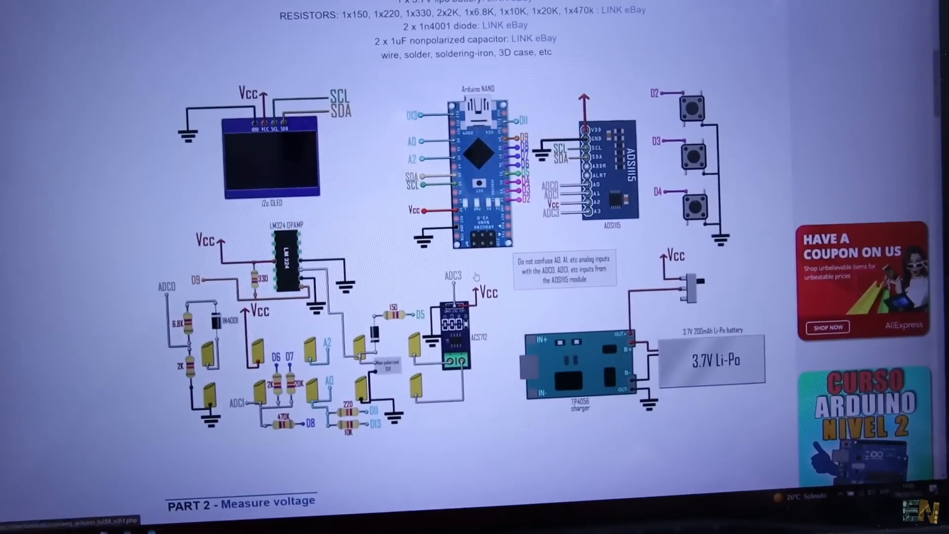
scroll(down, 3)
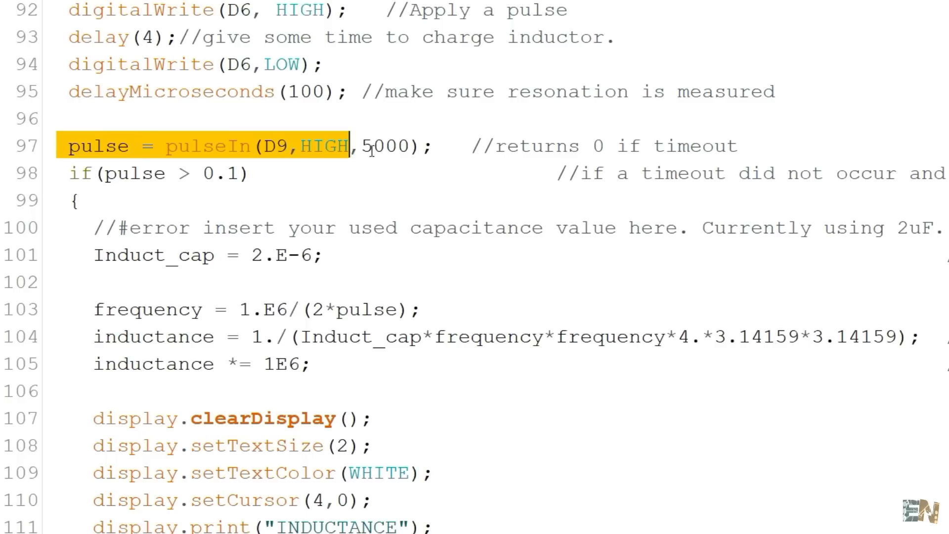
double_click(205, 147)
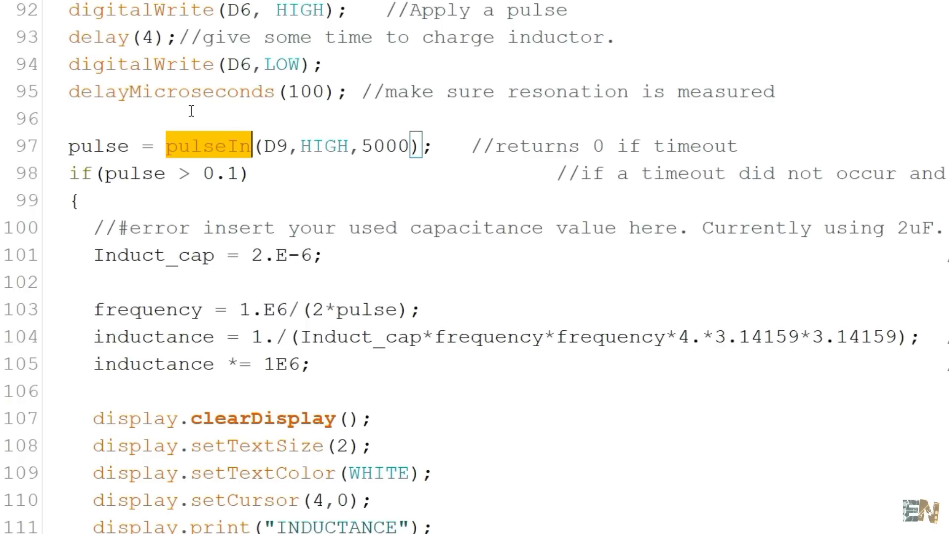
scroll(down, 3)
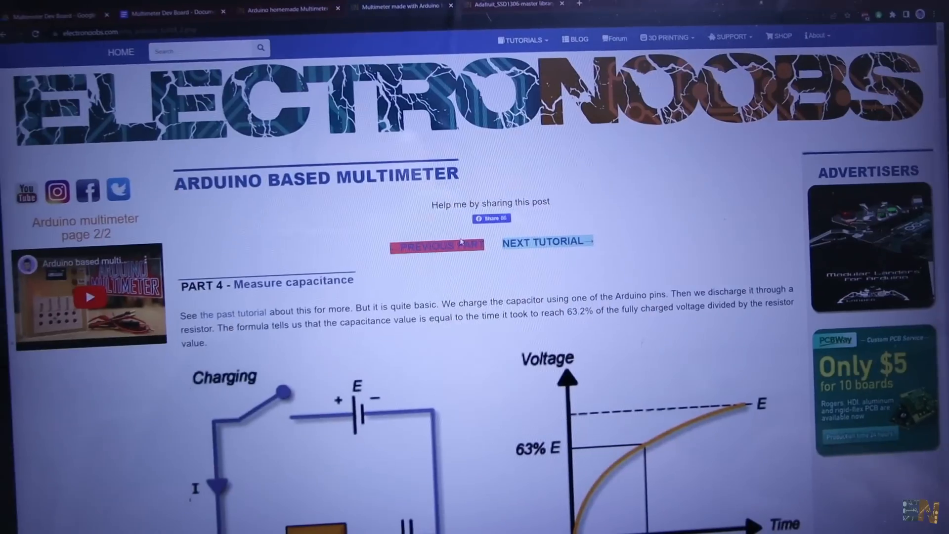
scroll(down, 3)
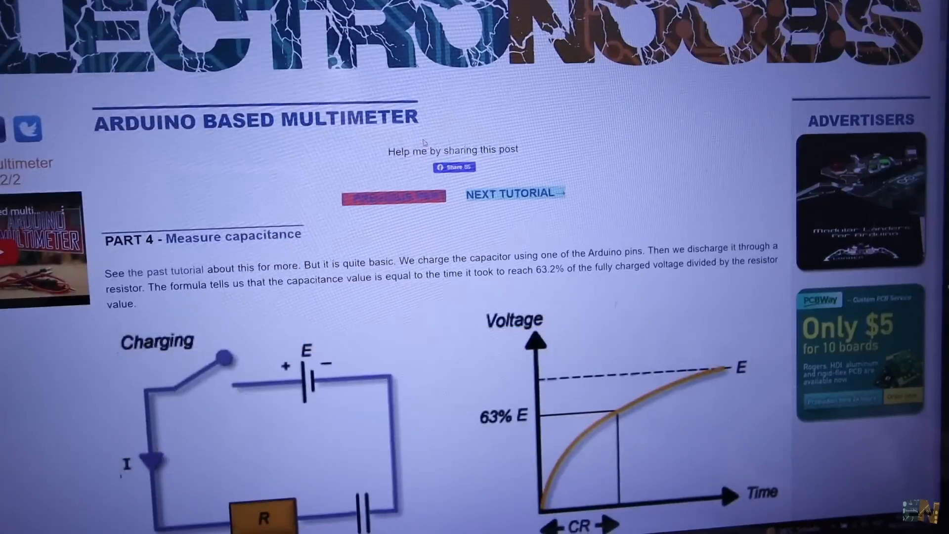
scroll(down, 3)
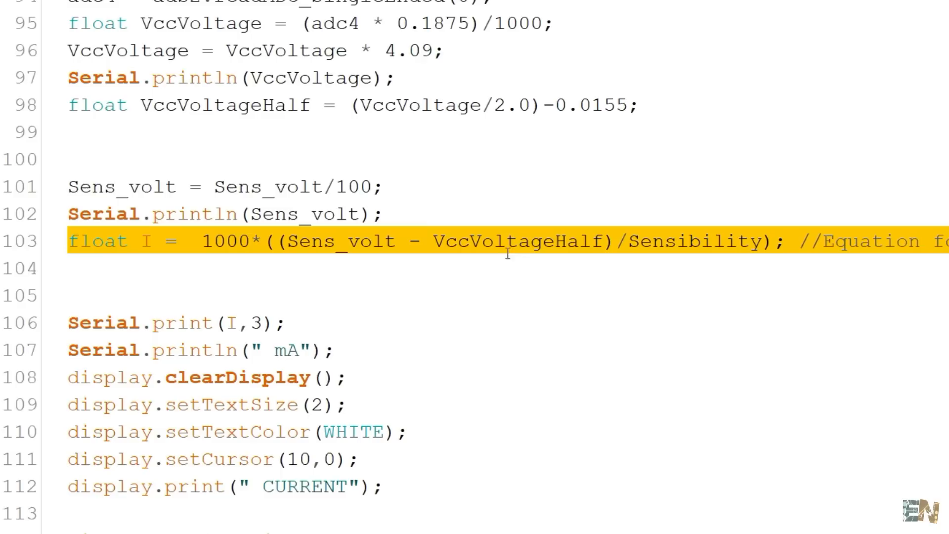
scroll(down, 3)
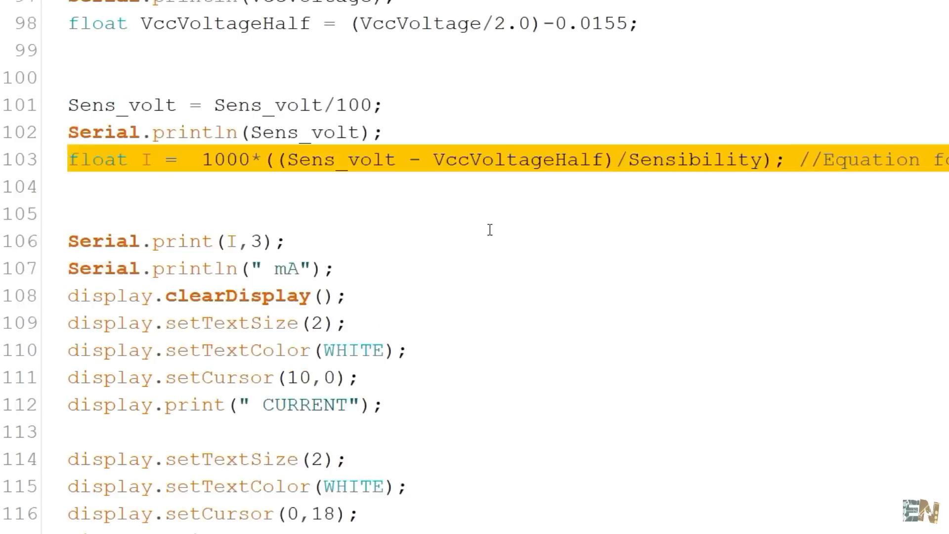